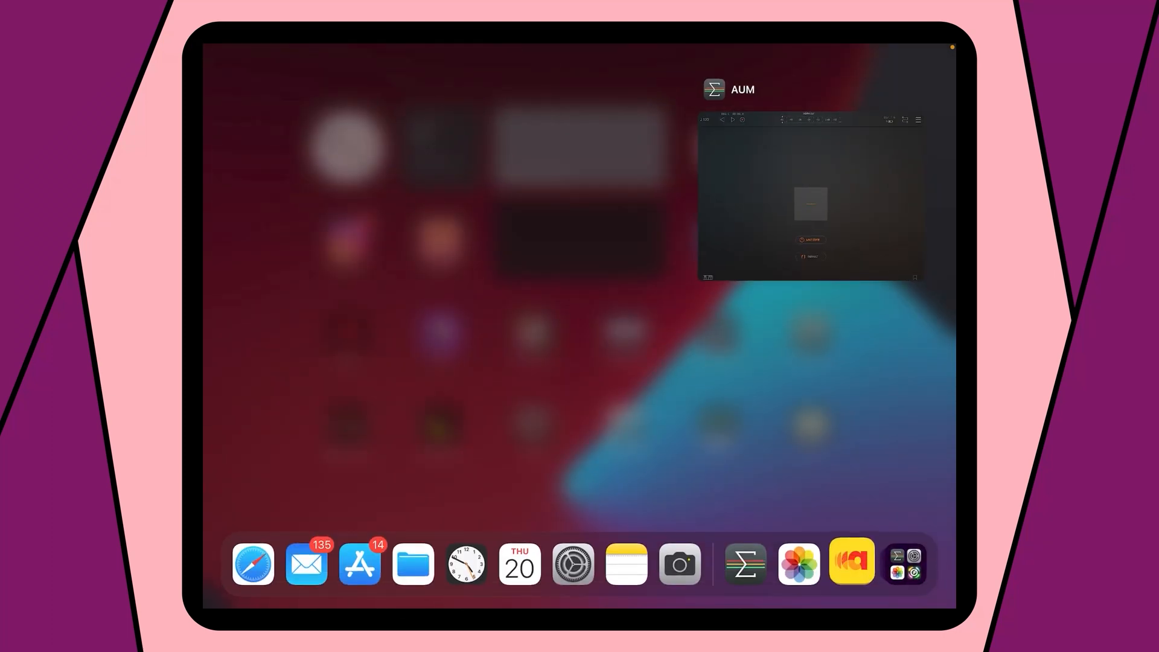
- Open AUM from the Dock and drag Audanika over it as a Slide Over app
left_click(810, 195)
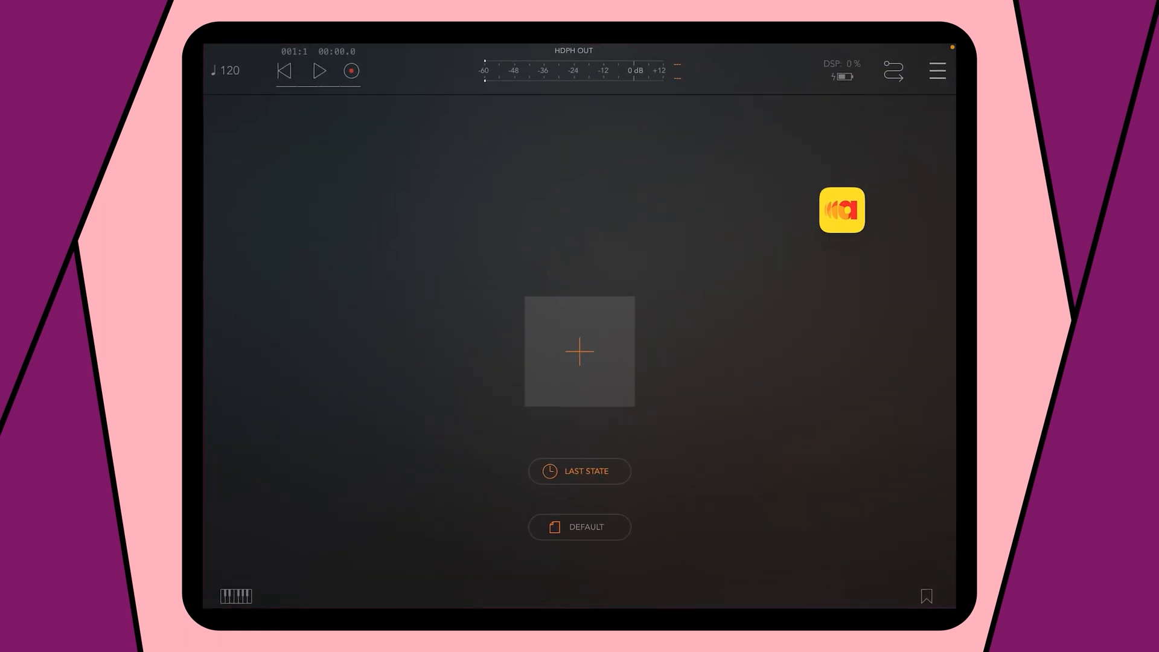
left_click(841, 209)
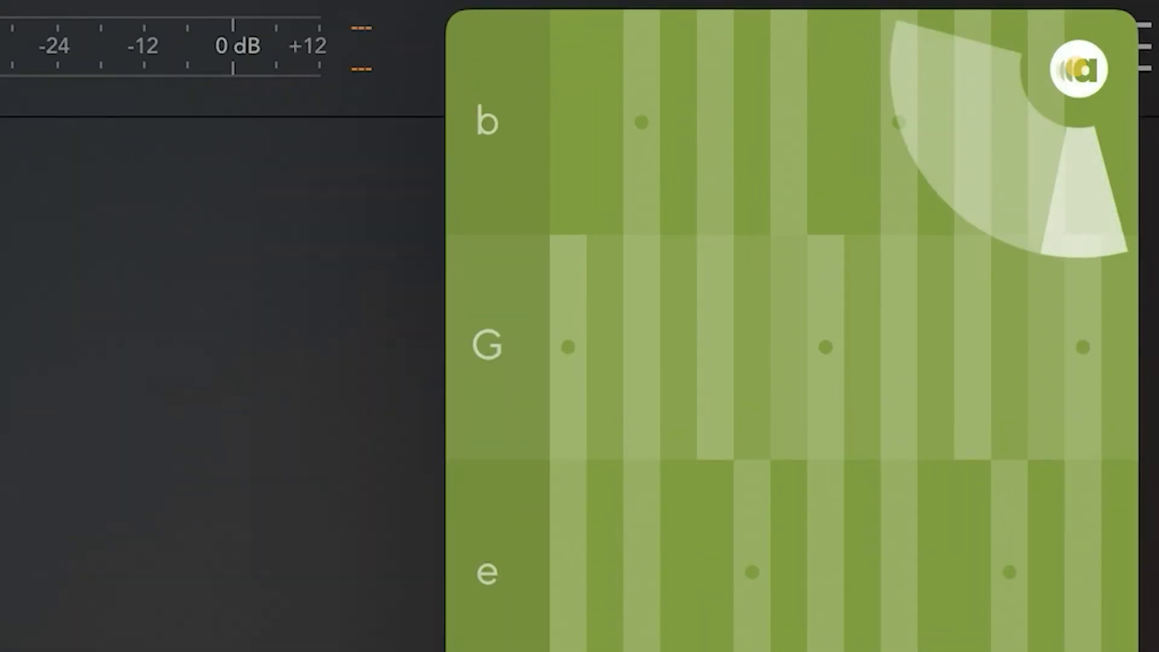
- Open Audanika's main menu from its logo, then dismiss it
left_click(1081, 69)
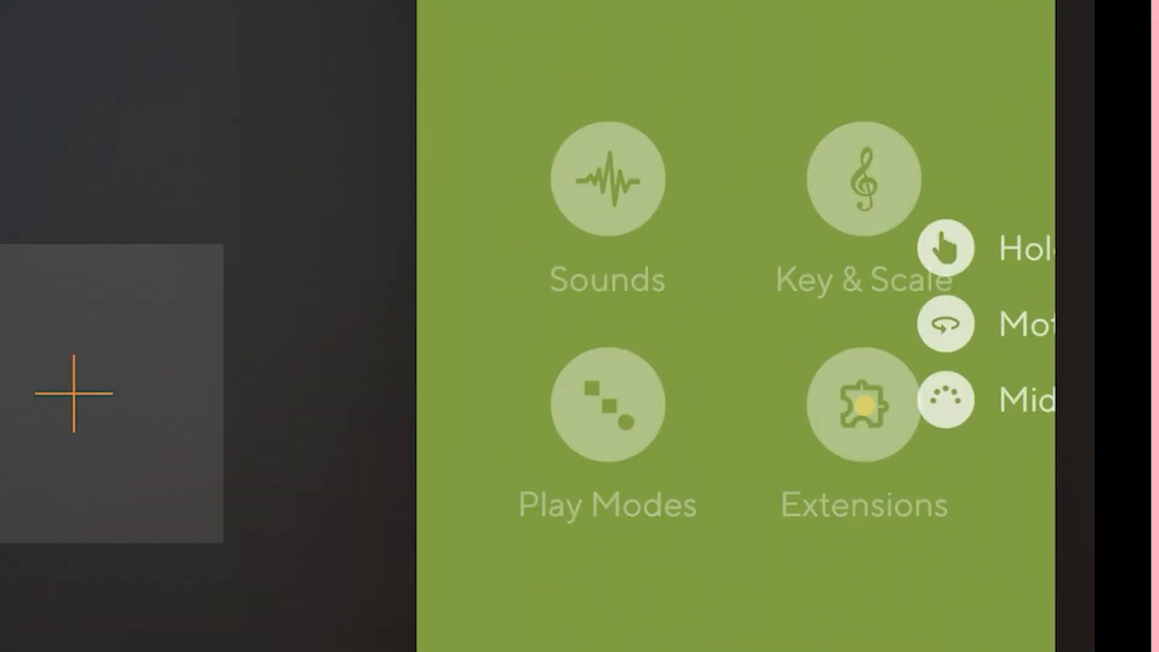
left_click(863, 405)
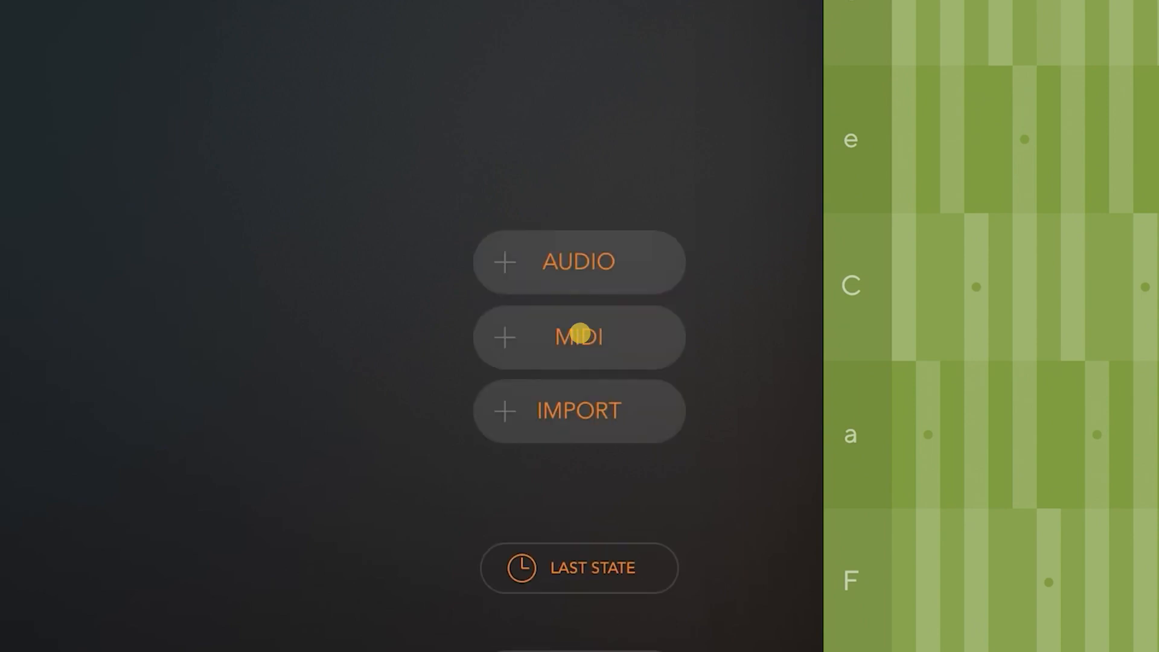
- Add an audio channel hosting Phasemaker and open it on the 80s Piano preset
left_click(579, 262)
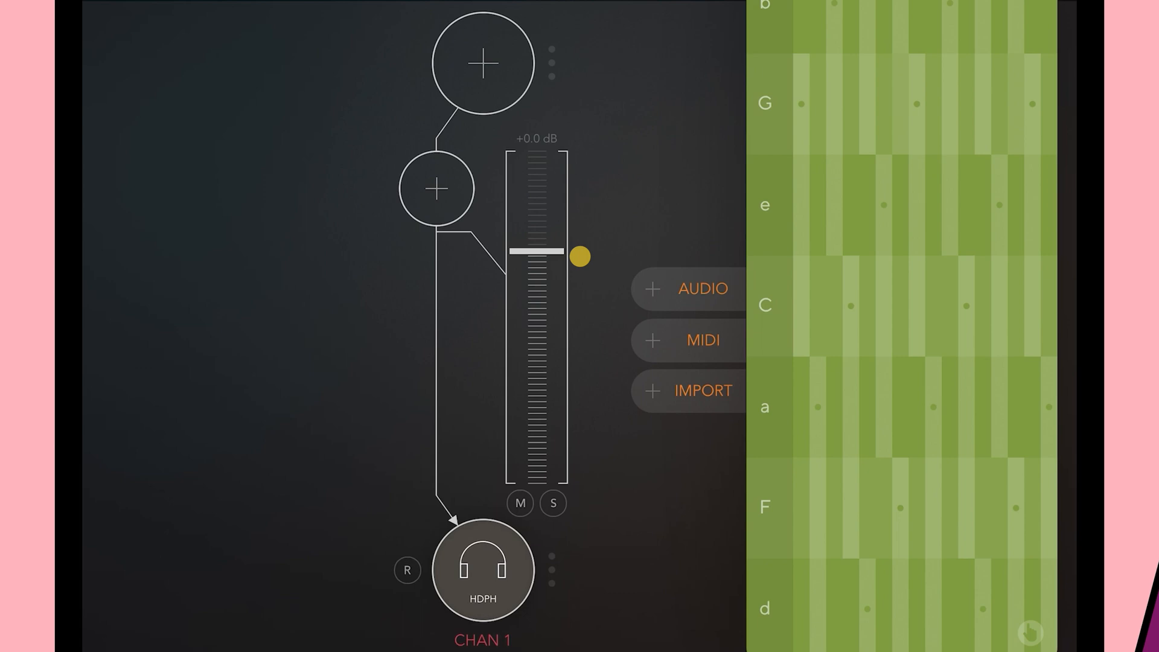
left_click(653, 288)
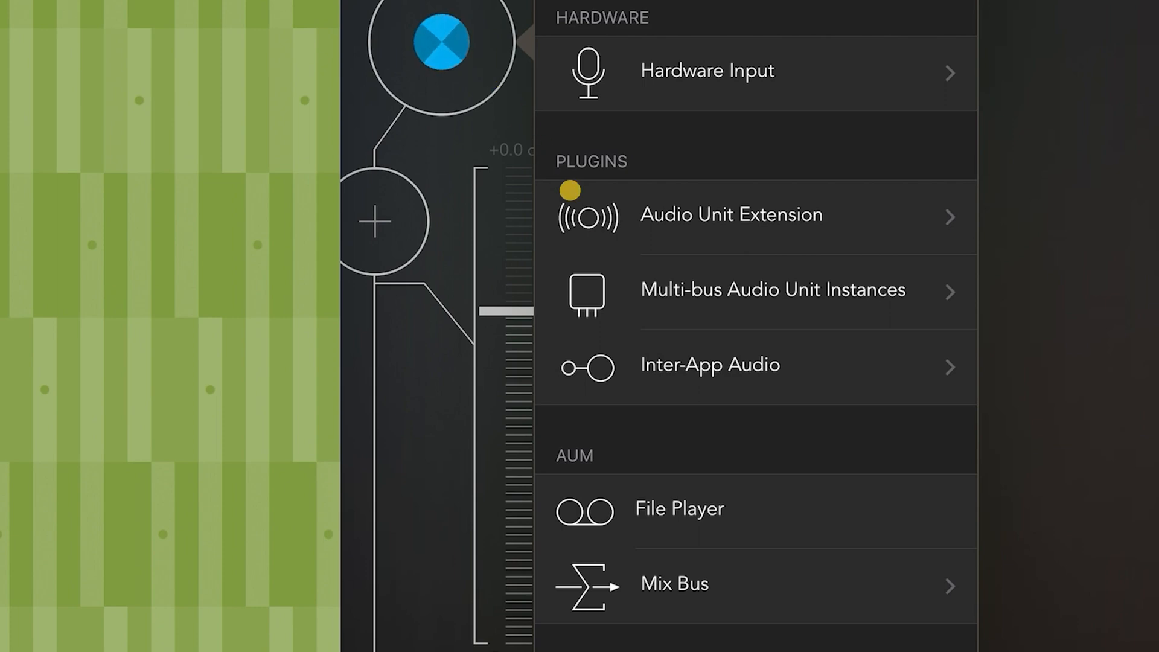
left_click(731, 214)
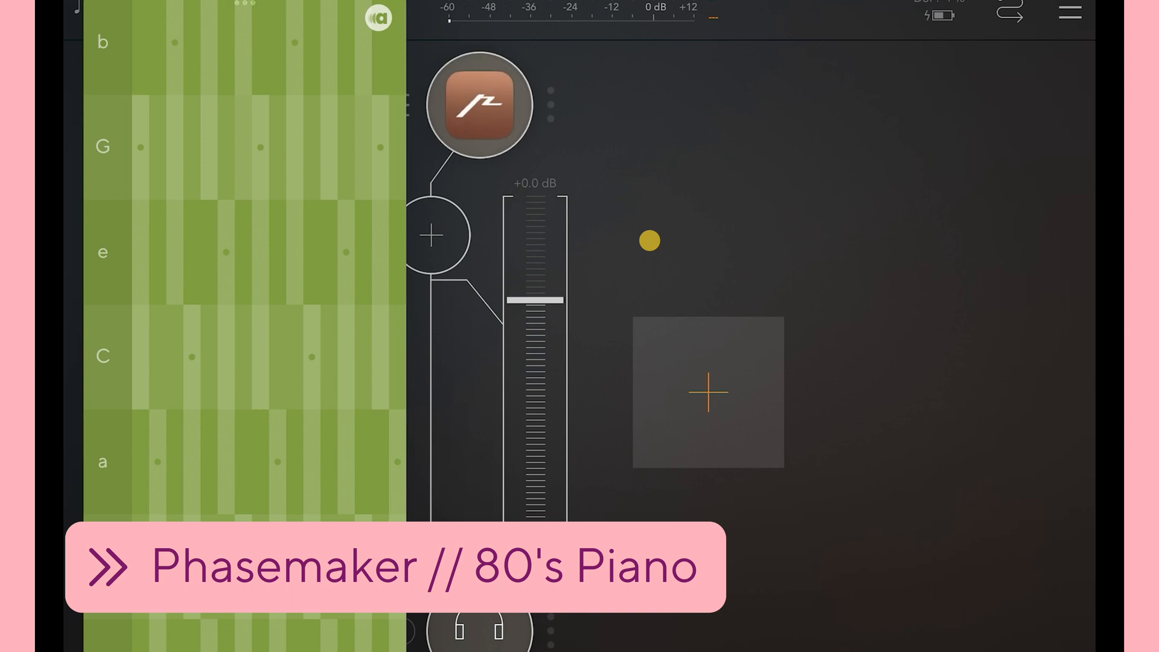
left_click(478, 102)
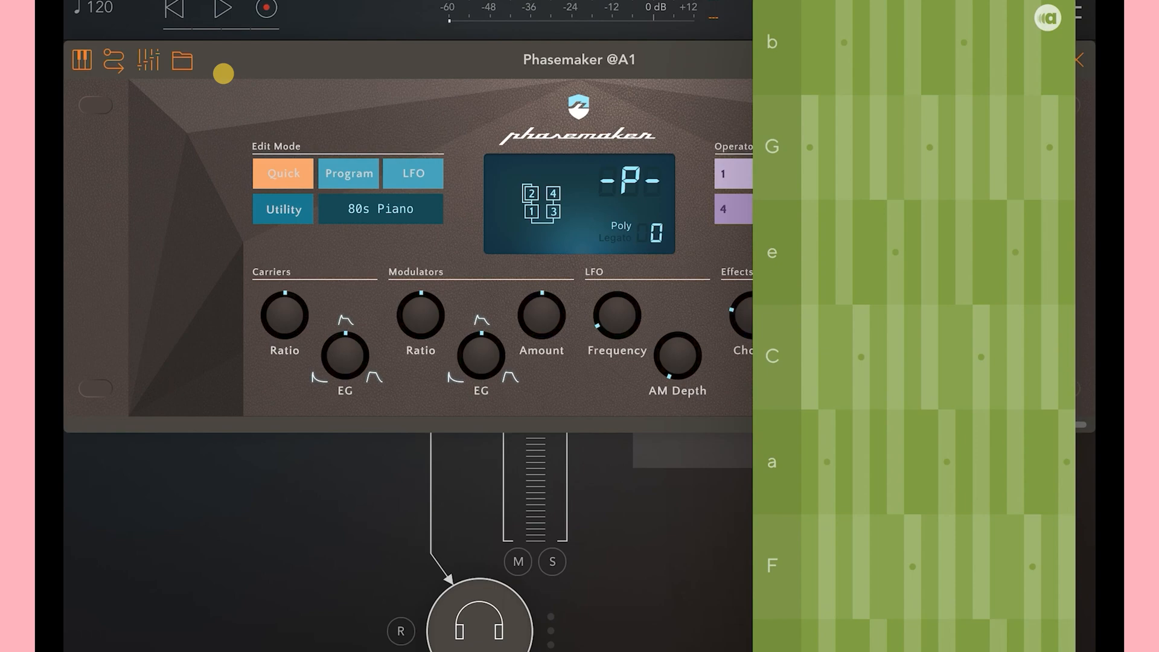
- Route Audanika All into Phasemaker's MIDI input
left_click(82, 62)
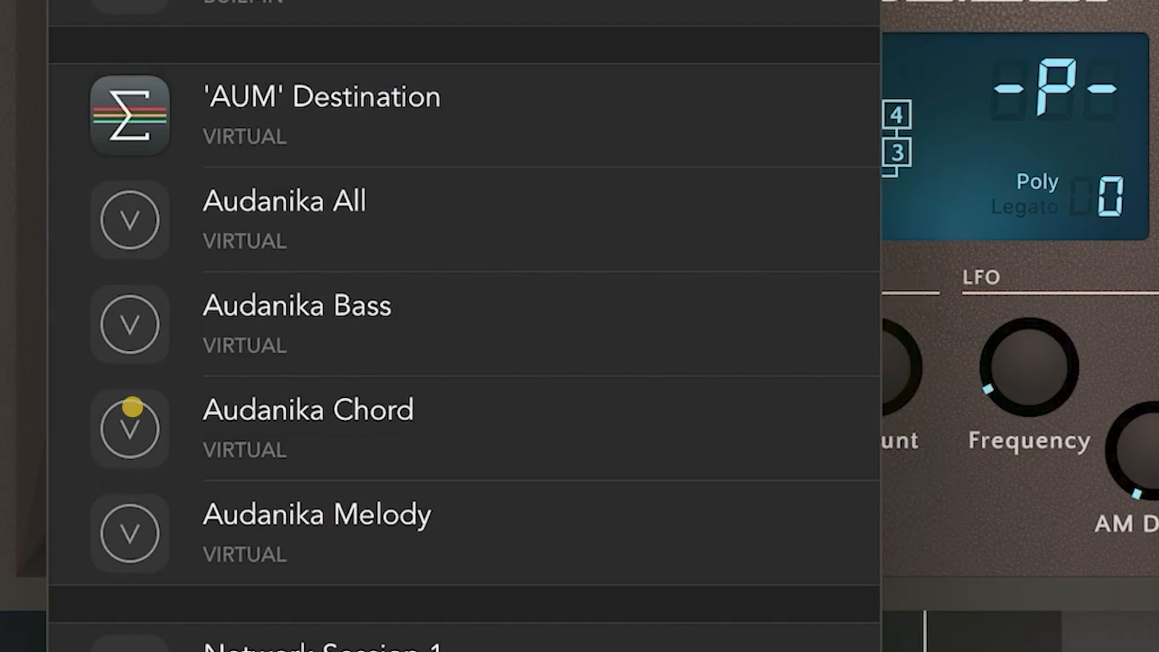
left_click(128, 220)
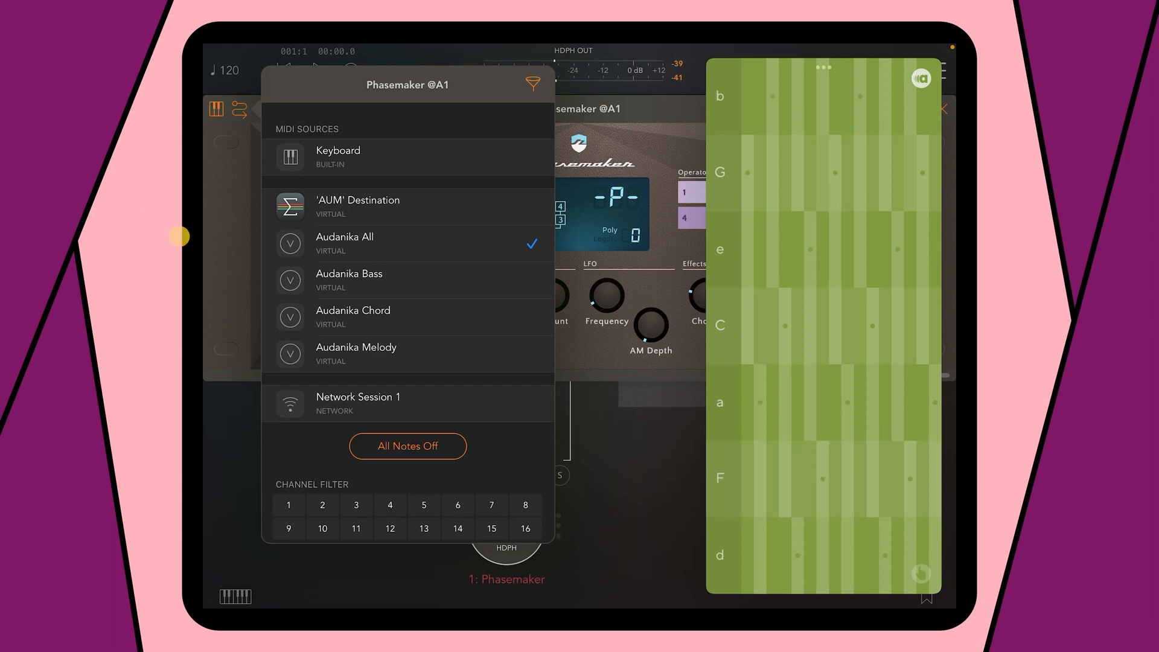
- Swap Audanika All for Audanika Chord and Melody, then close the MIDI sources list
left_click(349, 280)
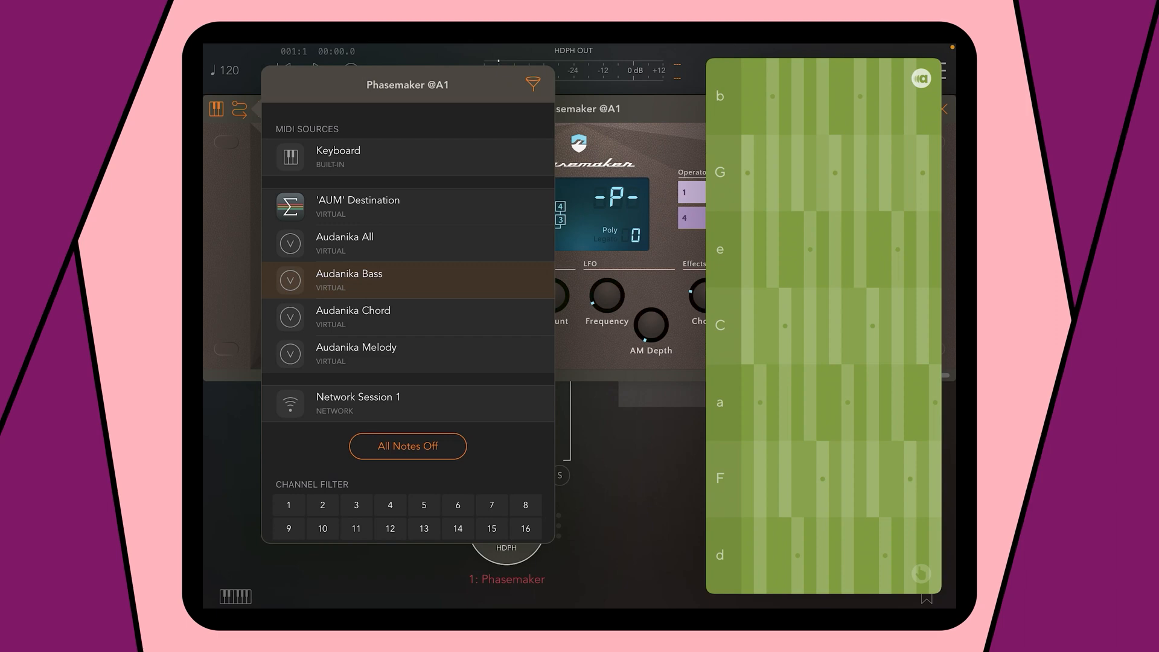
left_click(407, 317)
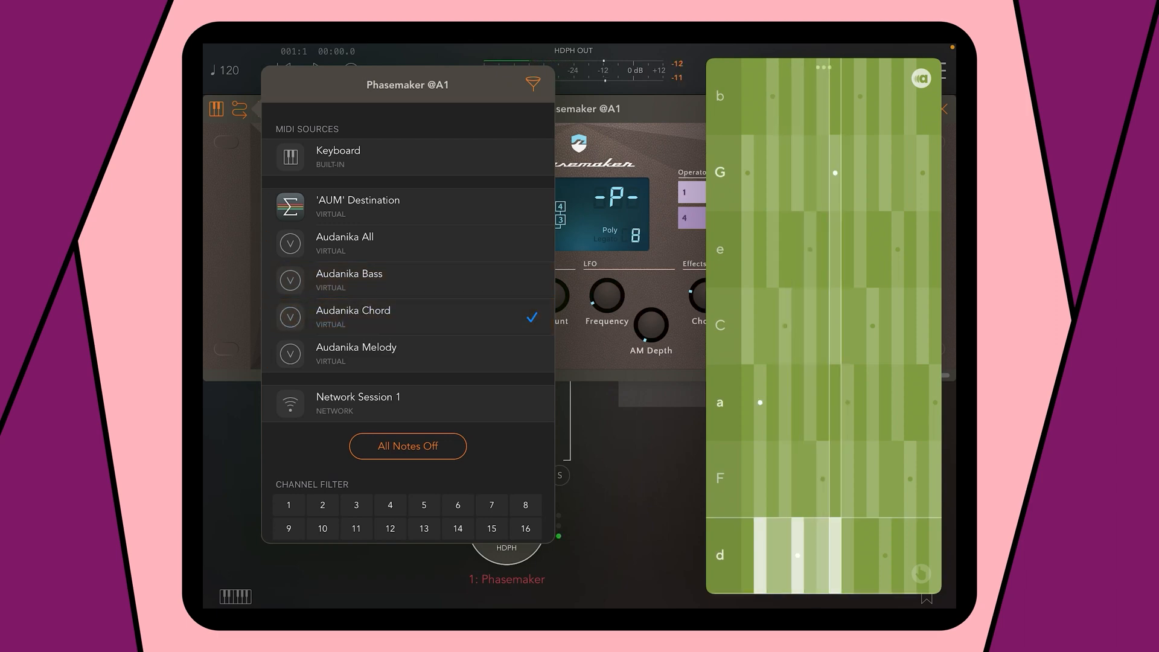
left_click(356, 353)
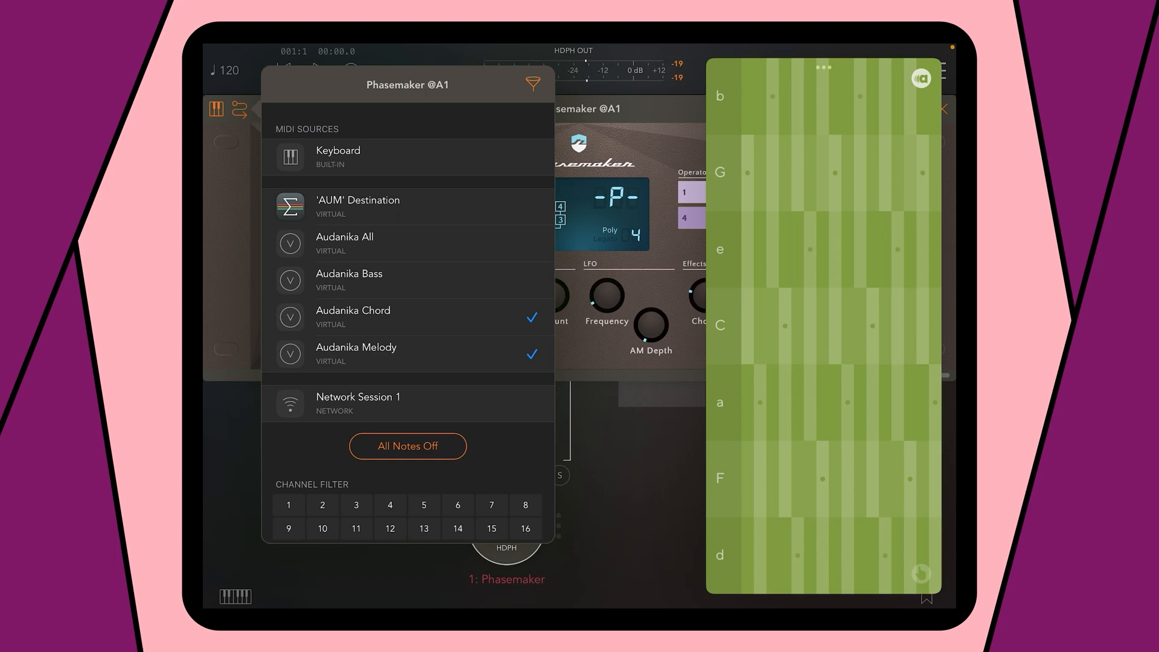
left_click(348, 280)
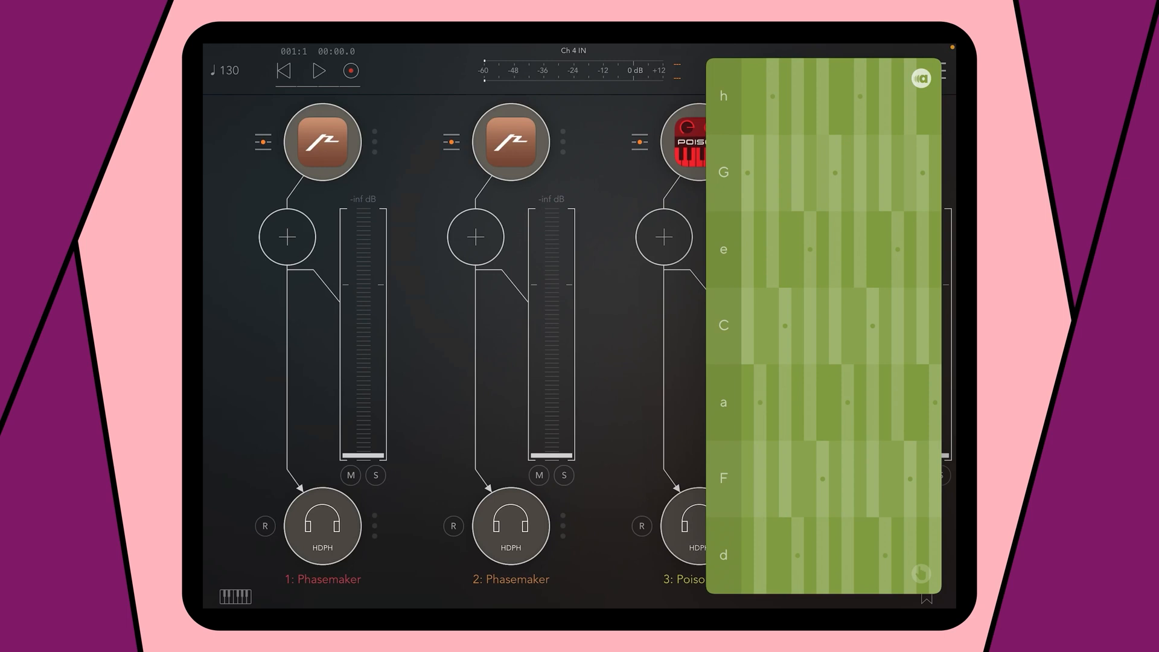
left_click(322, 140)
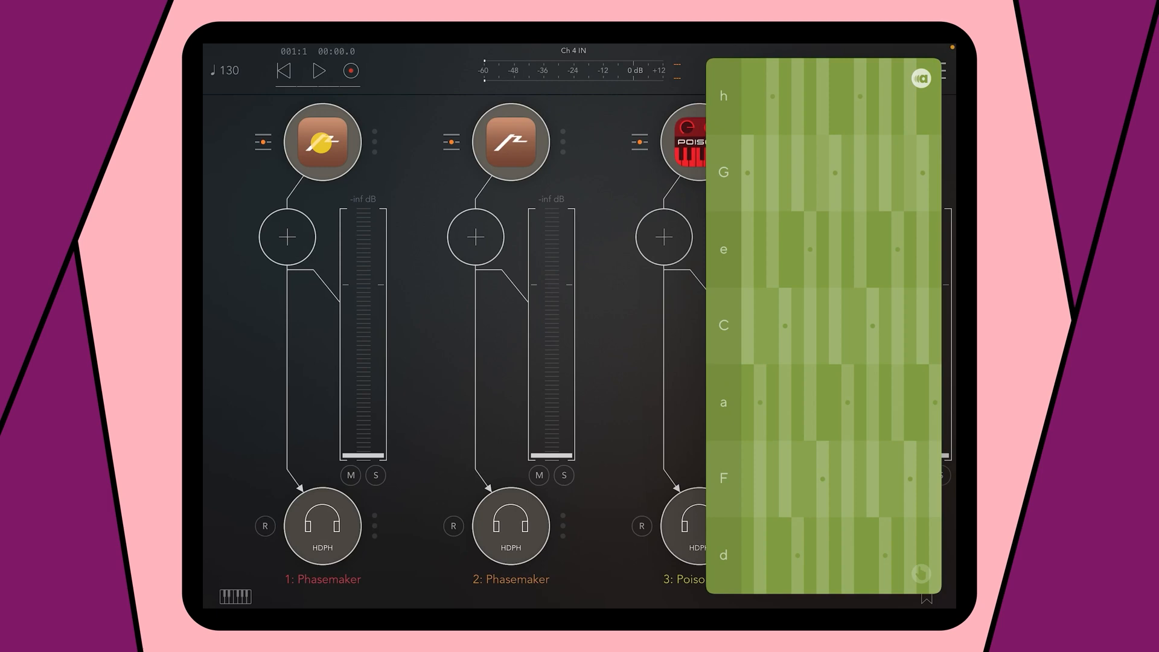
left_click(322, 141)
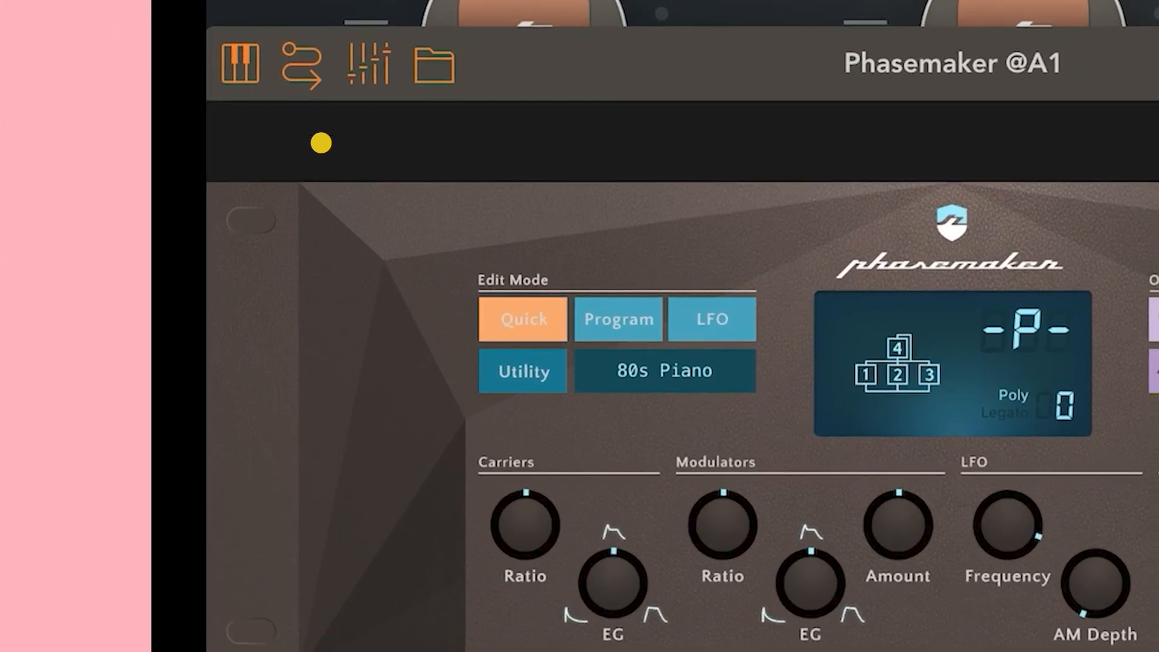
left_click(300, 62)
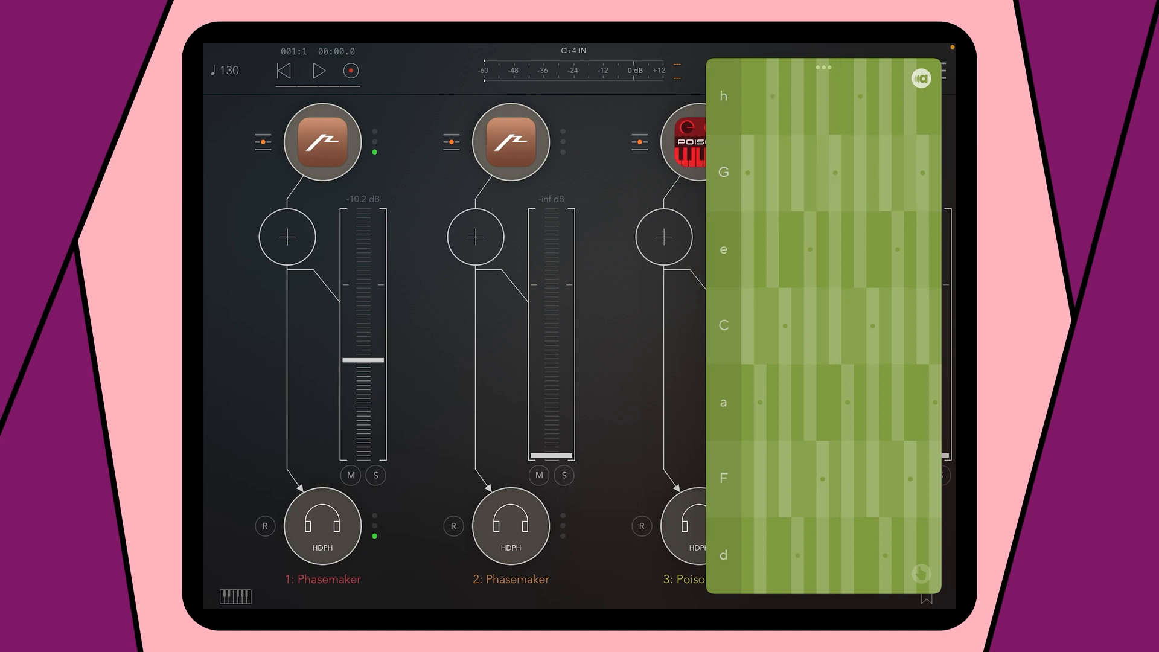
left_click(510, 141)
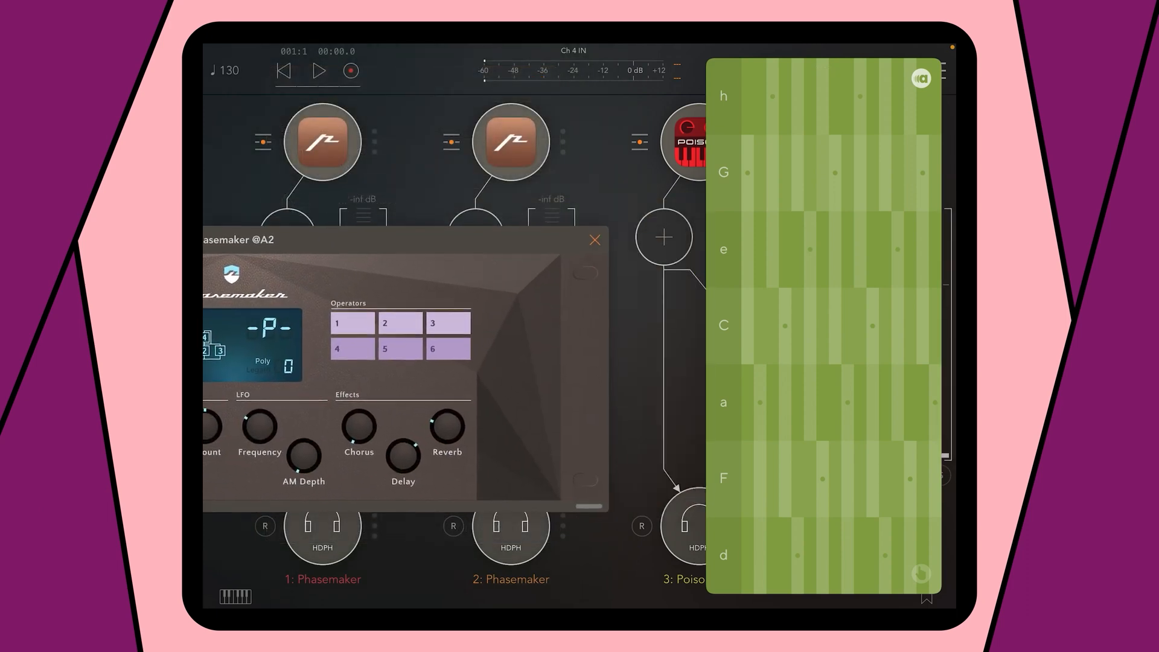
left_click(595, 240)
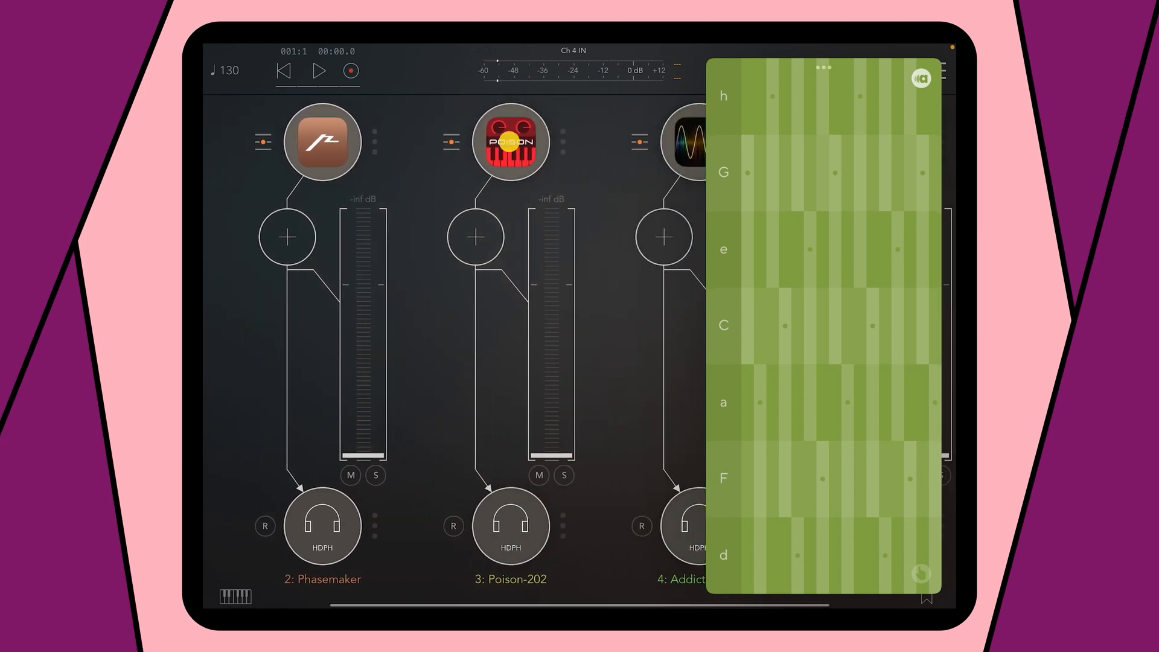
left_click(509, 142)
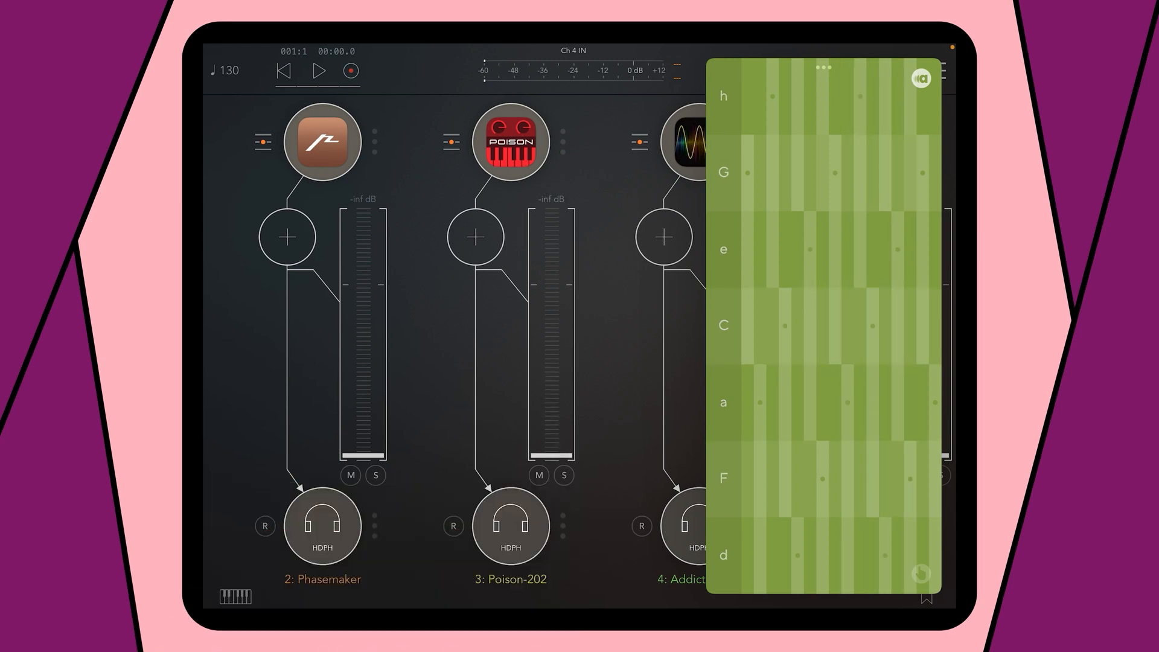
- Scroll the mixer to Addictive Pro and Figure, then show Audanika's split-view options
scroll("right", 3)
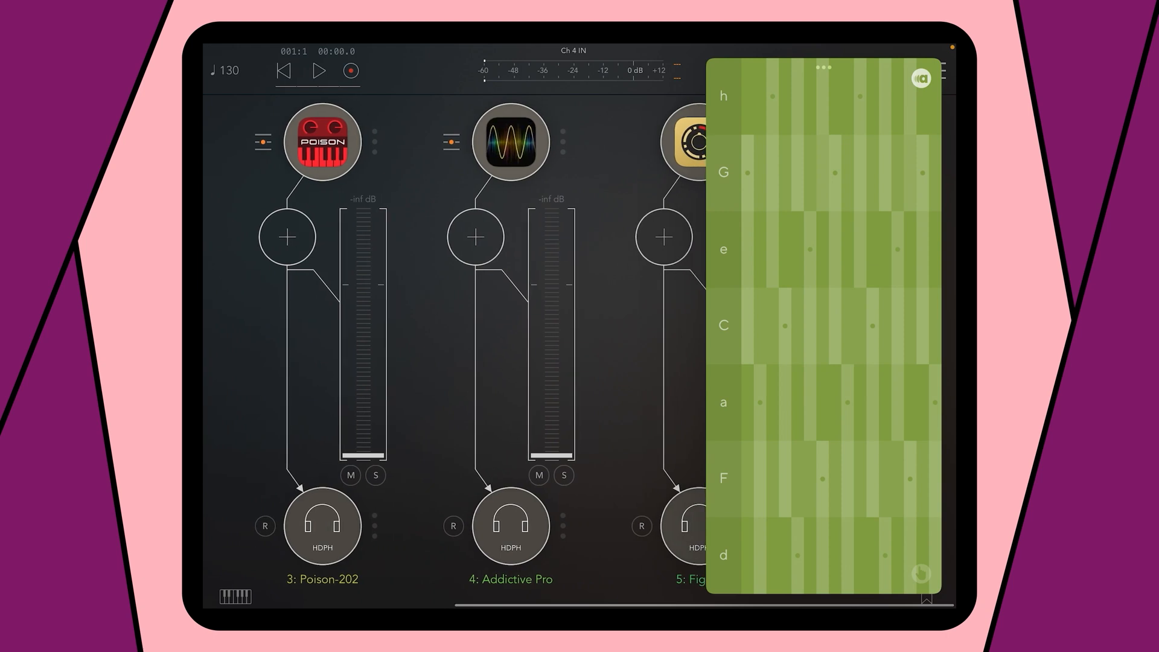
left_click(508, 140)
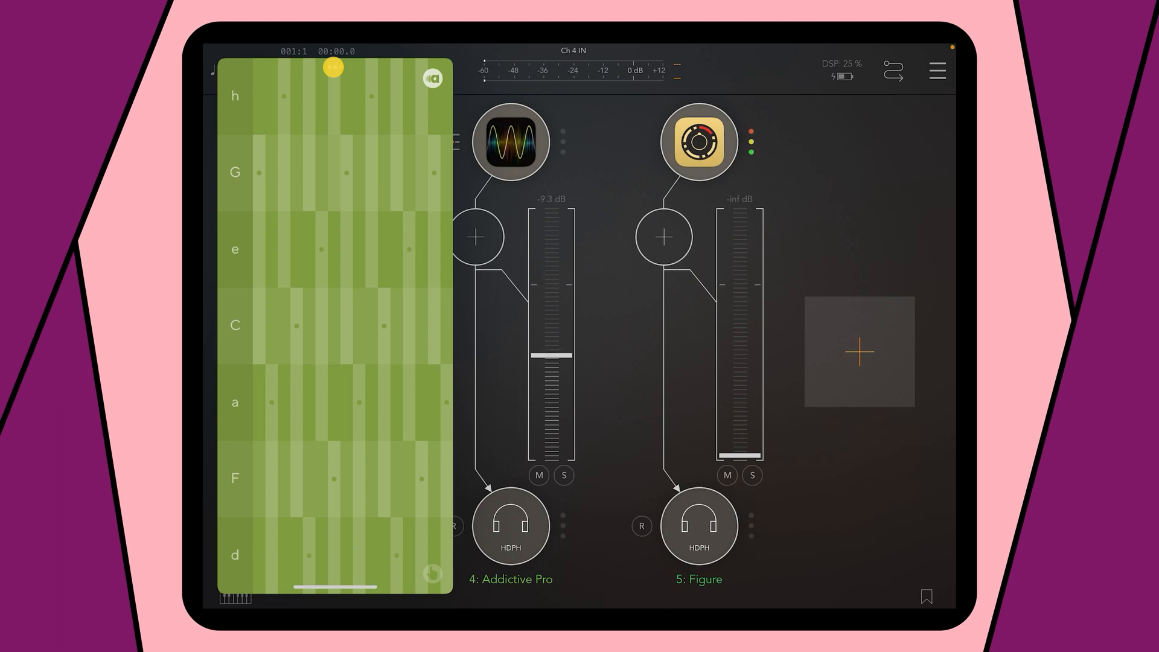
left_click(333, 69)
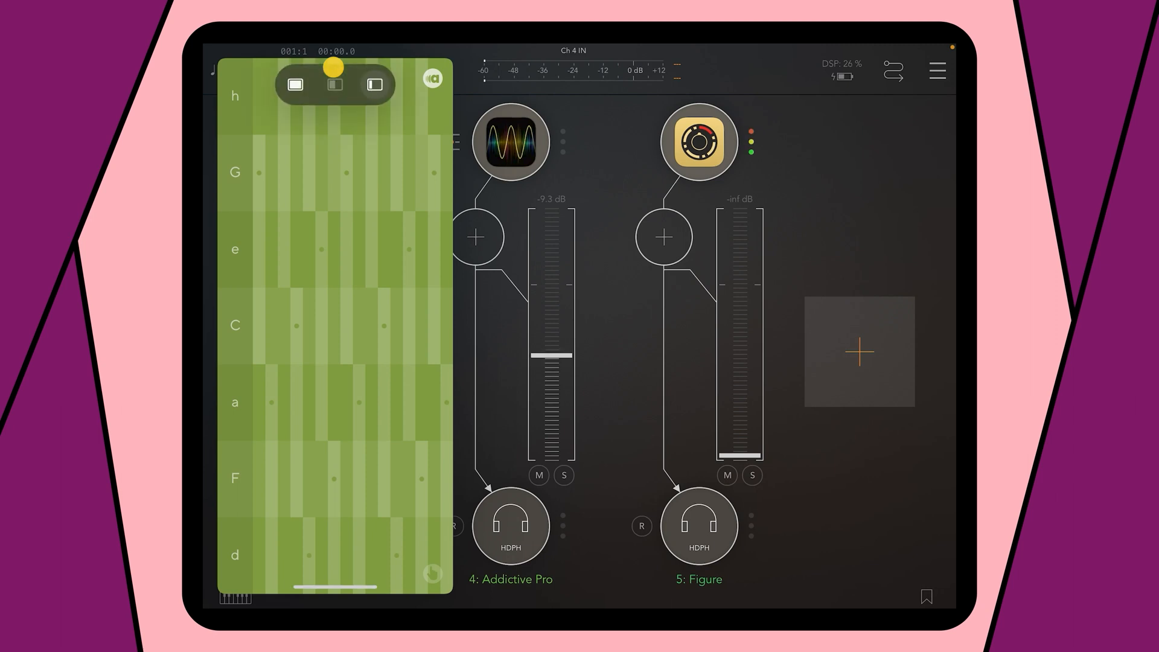